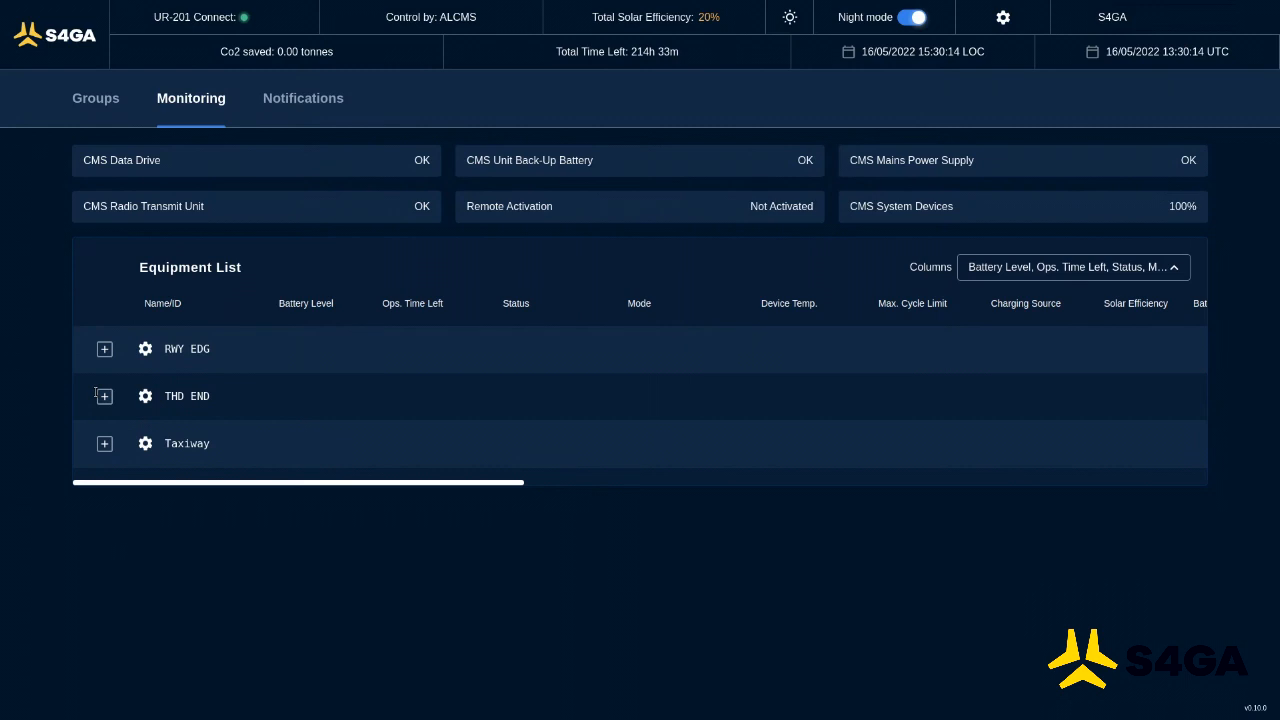
Step: Expand the THD END group in the Equipment List to reveal Lamp 2
{"action": "left_click", "coordinate": [104, 395]}
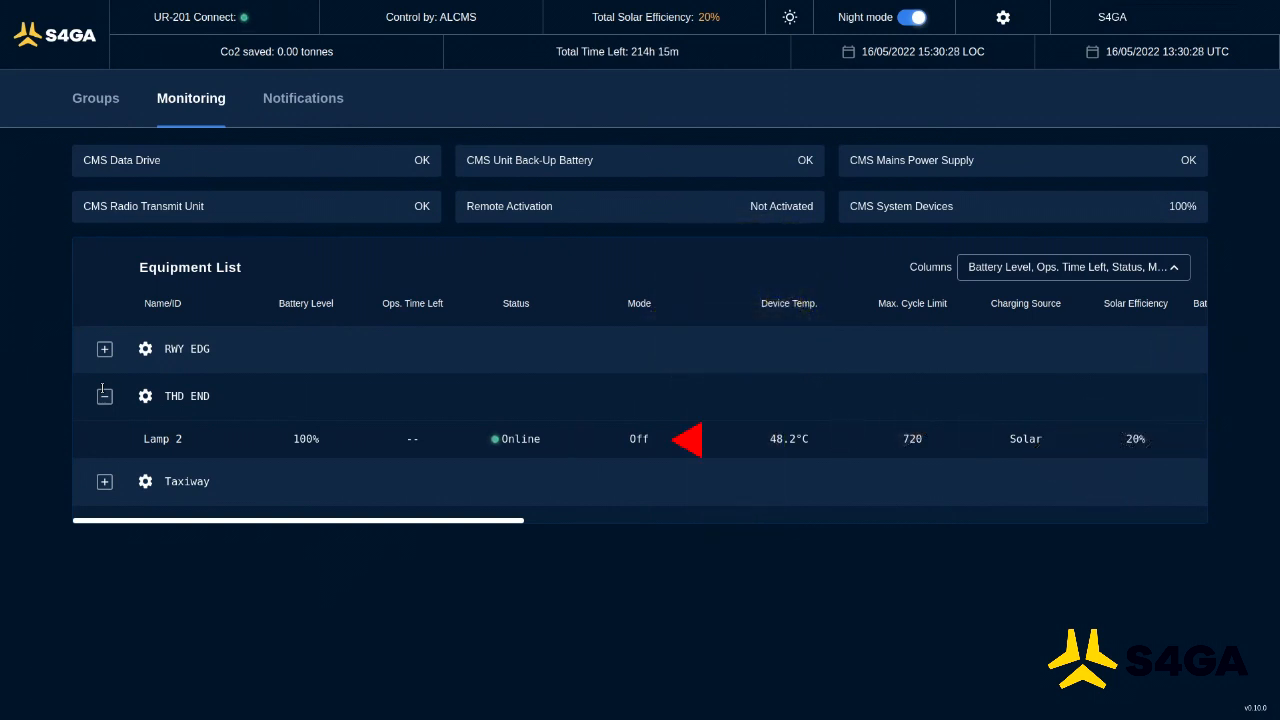
{"action": "mouse_move", "coordinate": [840, 439]}
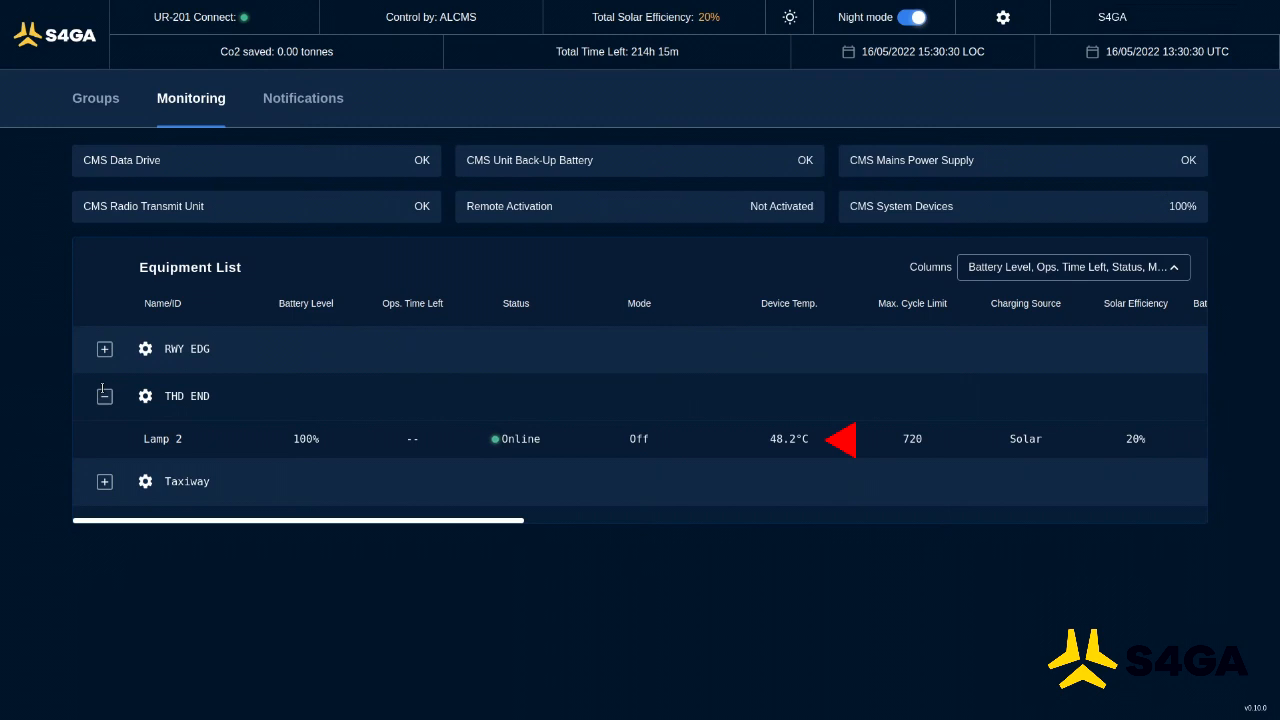
Step: Scroll Lamp 2's row right to illumination time, start date 2022-05-10 and More Details
{"action": "scroll", "scroll_direction": "right", "scroll_amount": 3}
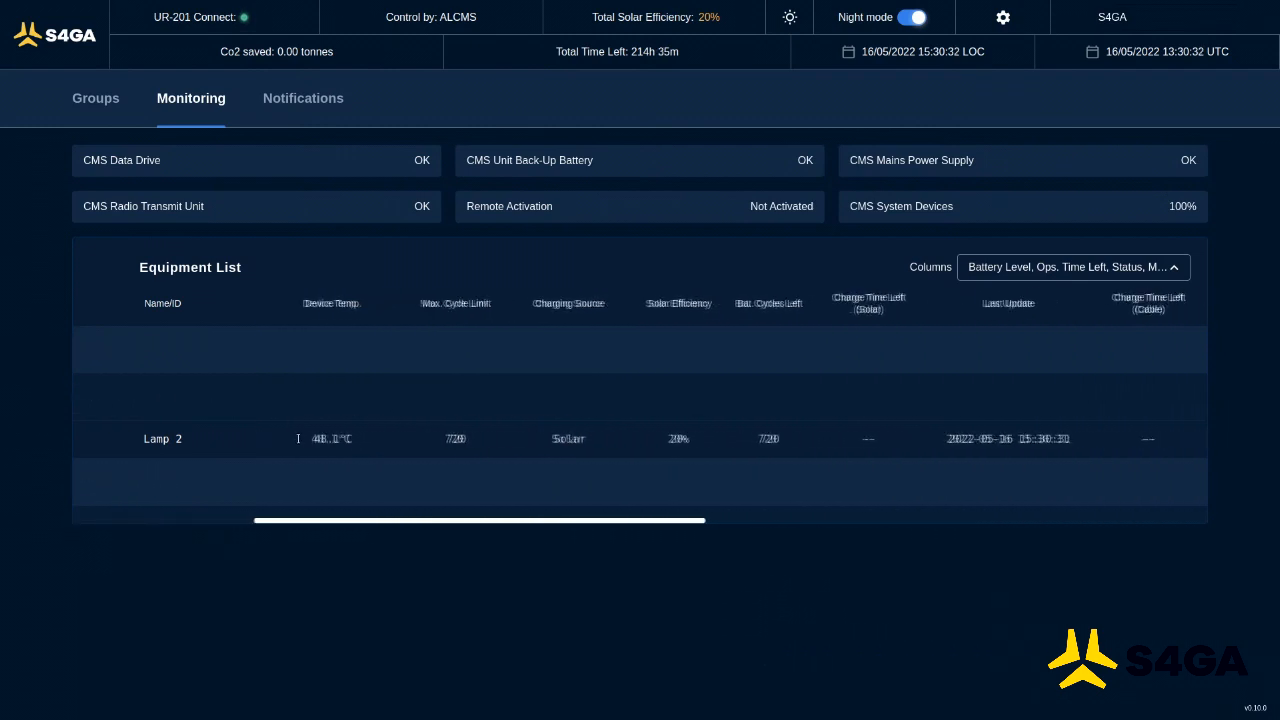
{"action": "scroll", "scroll_direction": "right", "scroll_amount": 3}
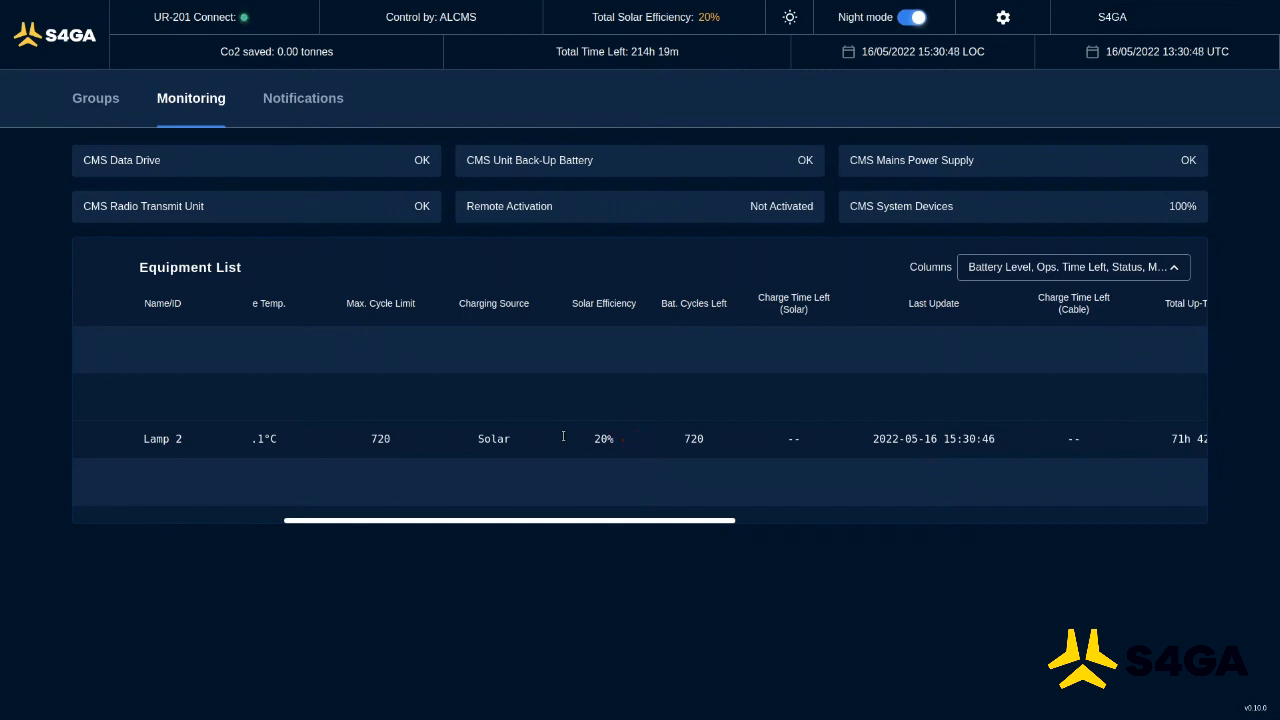
{"action": "scroll", "scroll_direction": "right", "scroll_amount": 3}
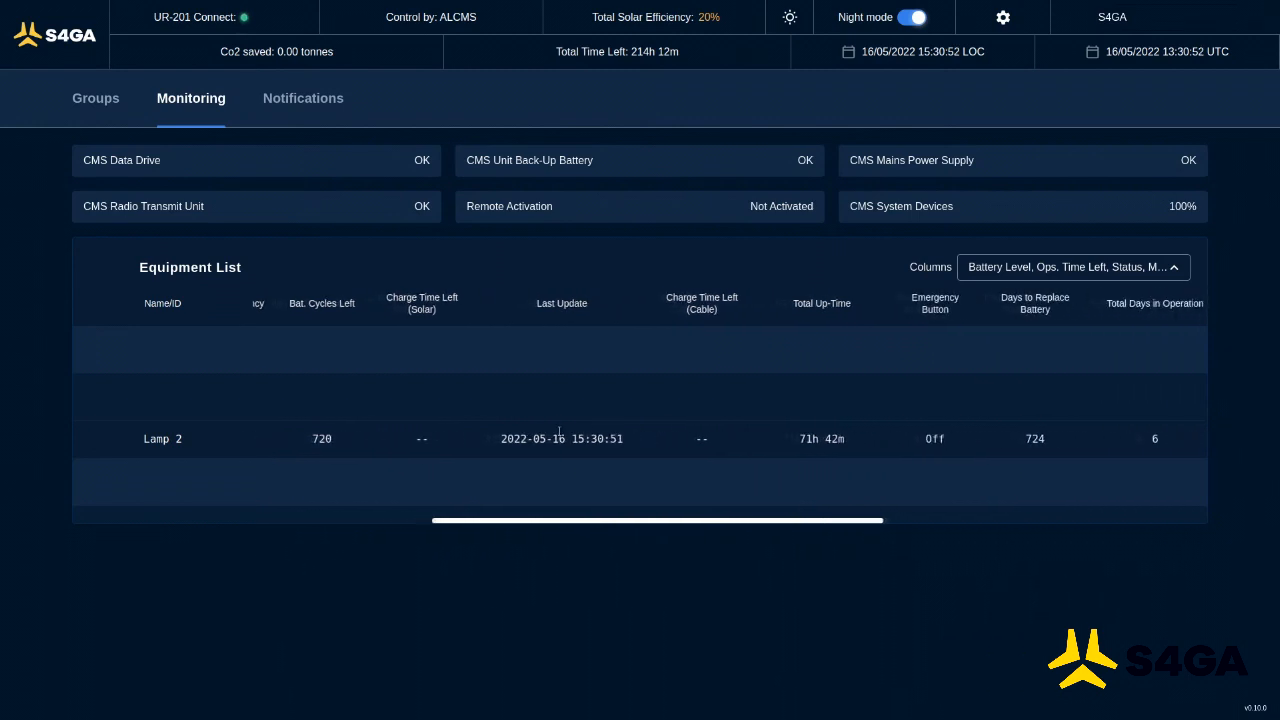
{"action": "scroll", "scroll_direction": "right", "scroll_amount": 3}
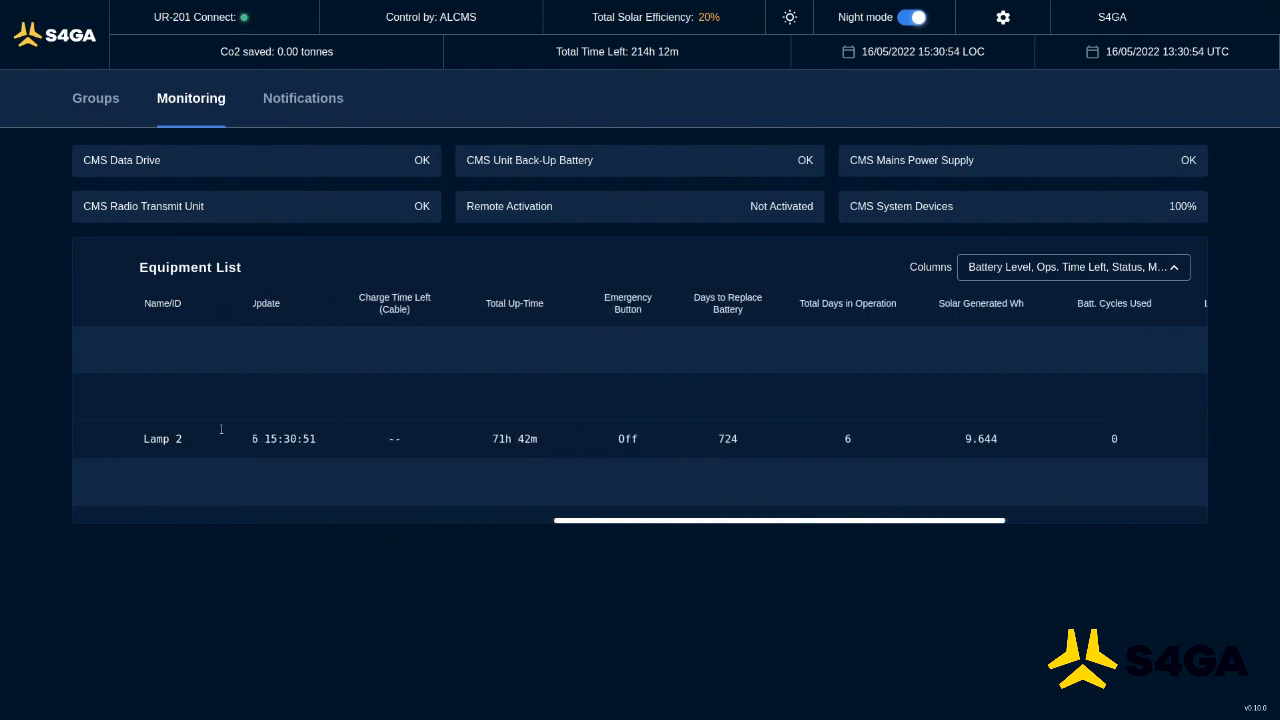
{"action": "scroll", "scroll_direction": "right", "scroll_amount": 3}
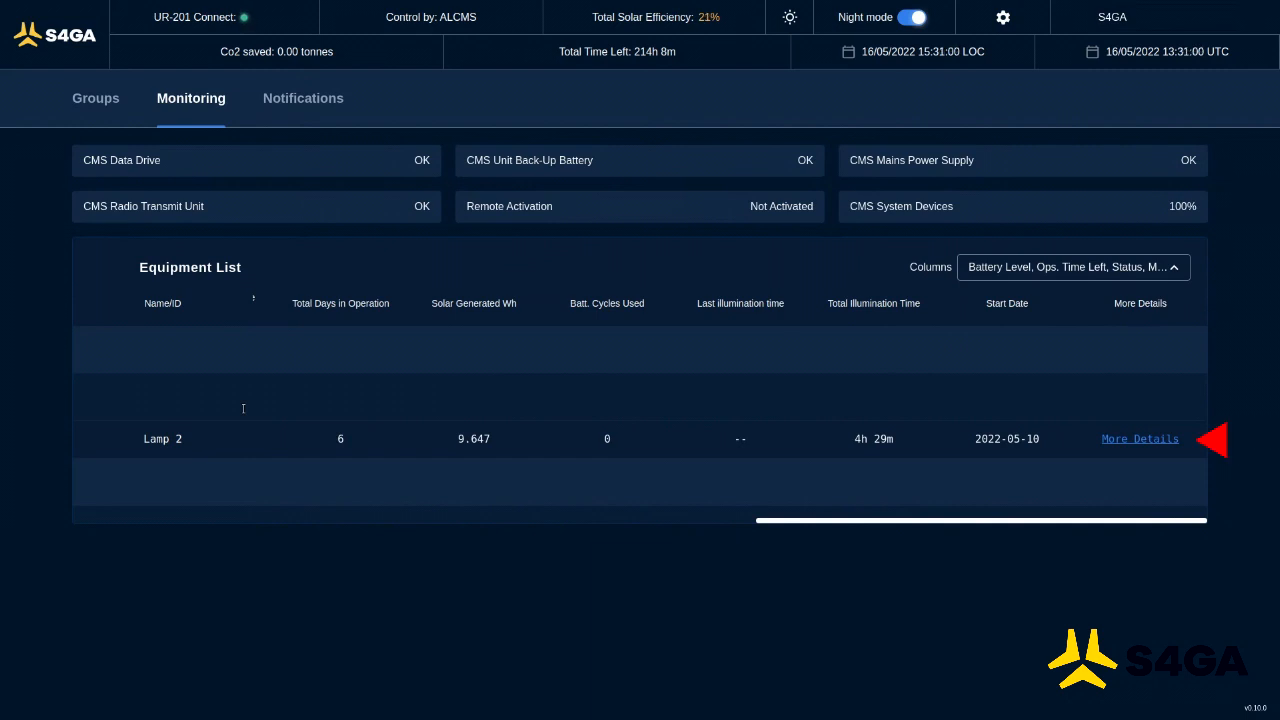
Step: View Lamp 2's More Details panel, close it, and open the Columns selector
{"action": "left_click", "coordinate": [1140, 438]}
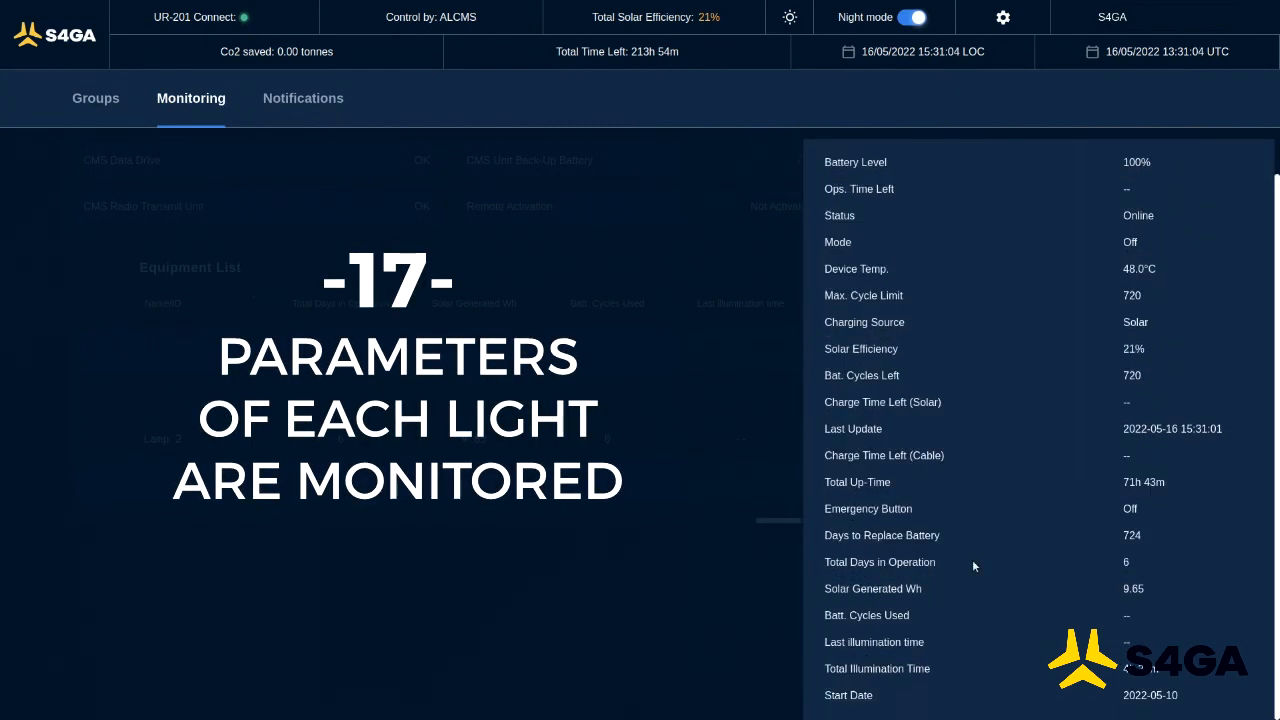
{"action": "mouse_move", "coordinate": [1000, 303]}
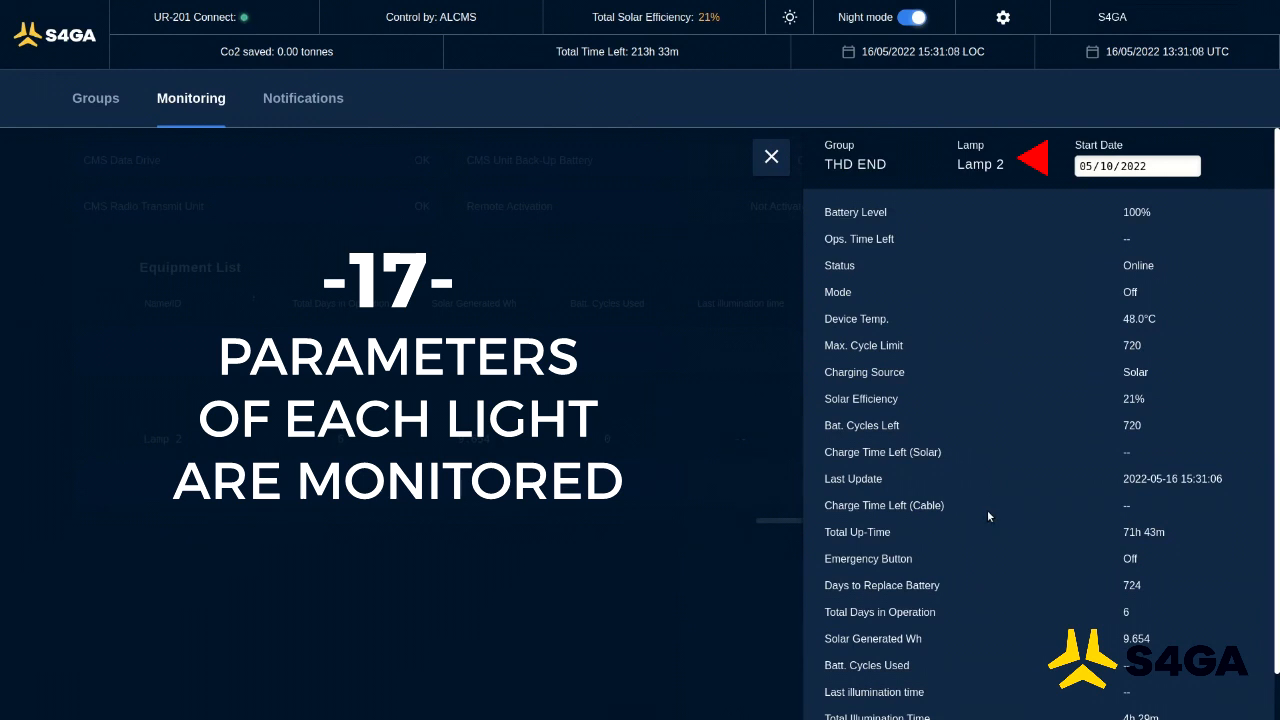
{"action": "left_click", "coordinate": [771, 157]}
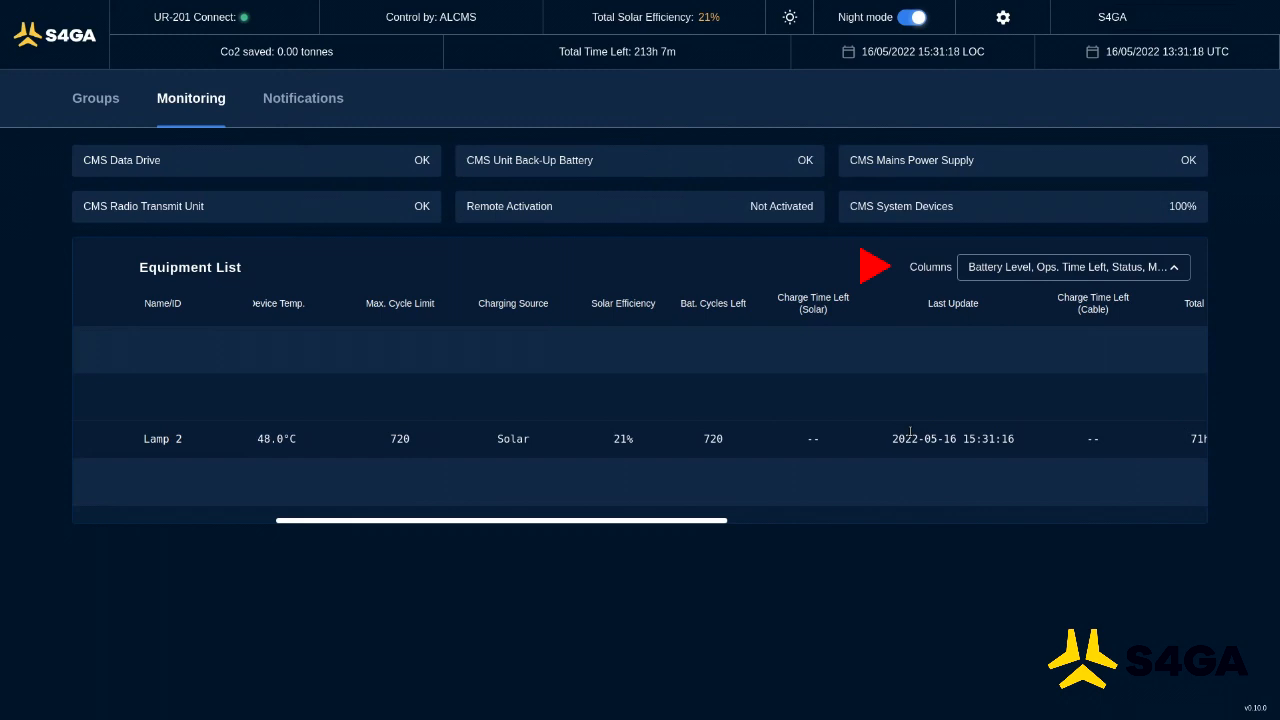
{"action": "left_click", "coordinate": [1071, 267]}
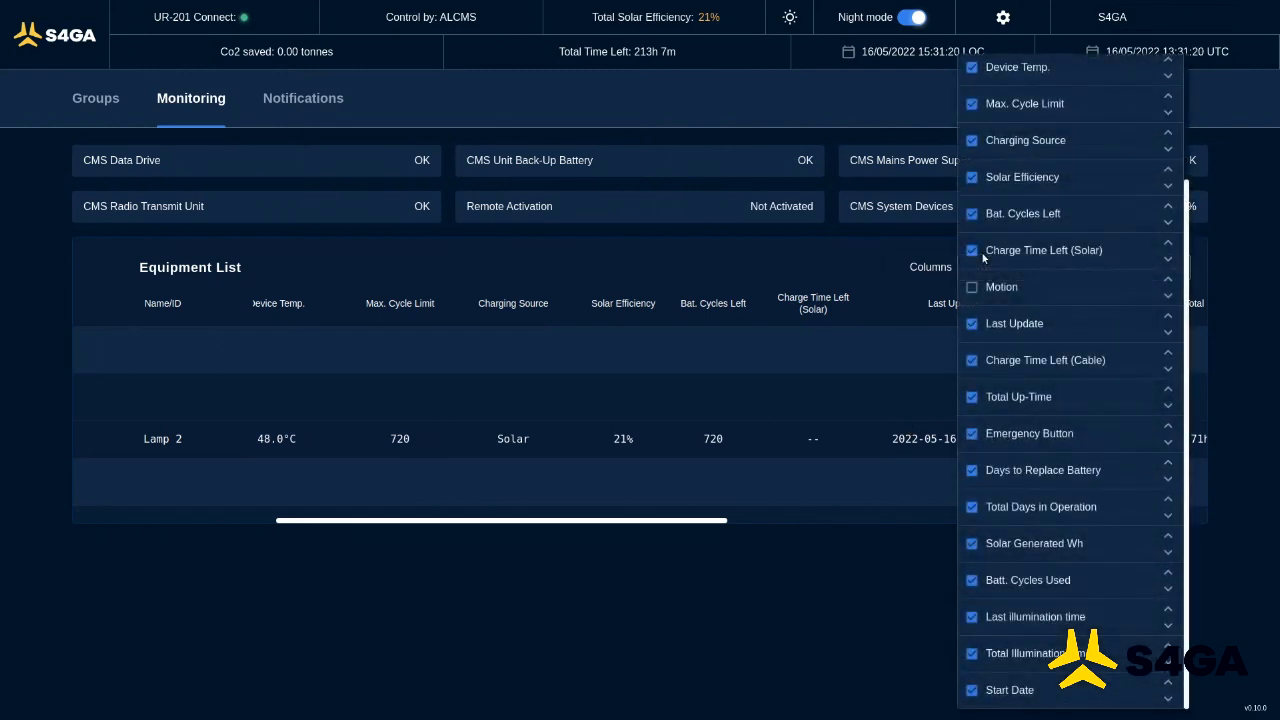